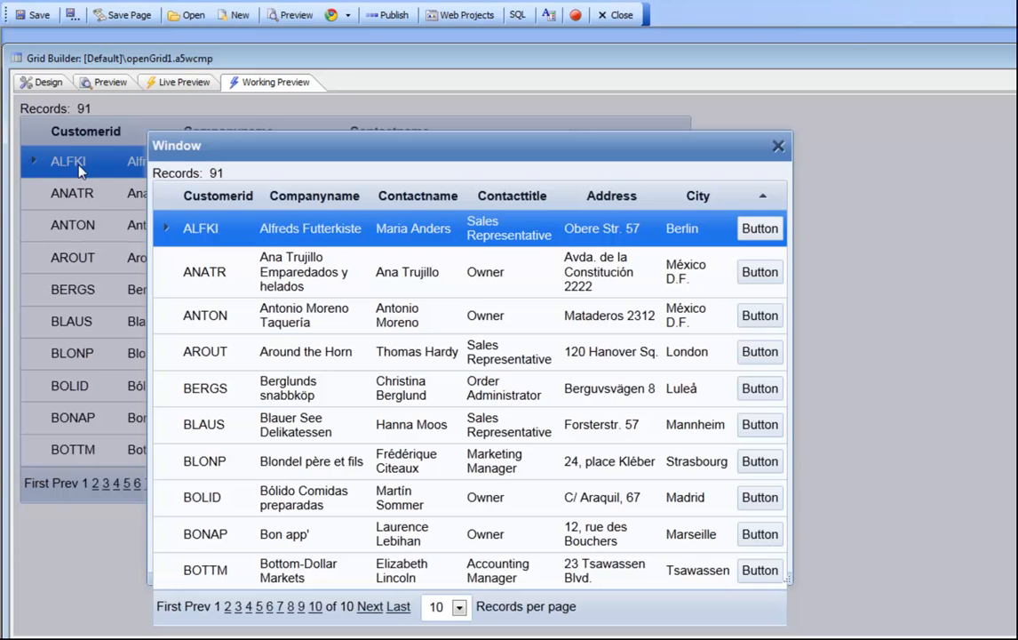
mouse_move(59, 167)
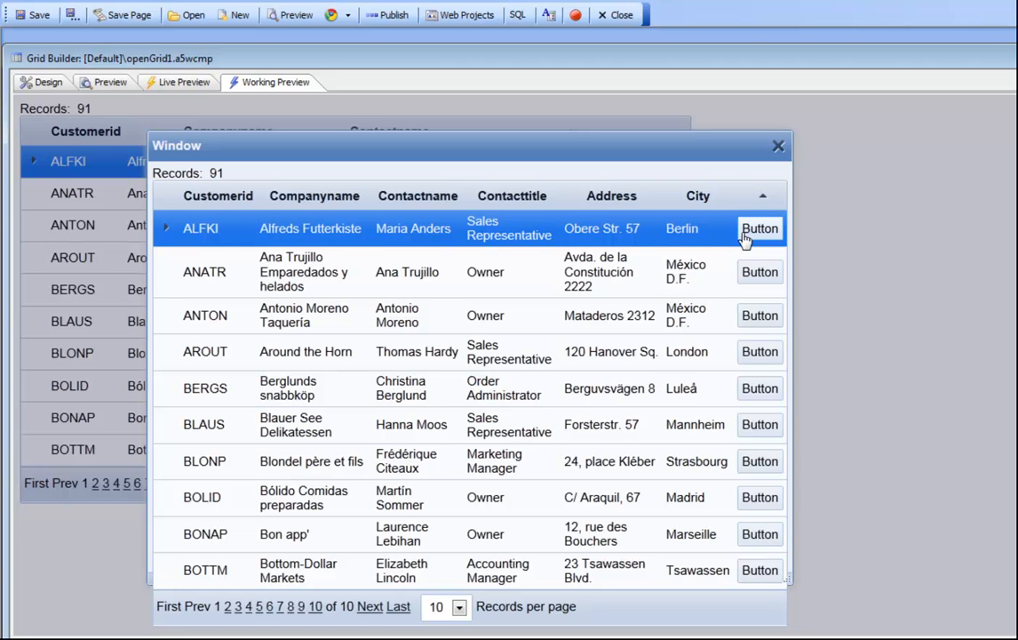
mouse_move(372, 328)
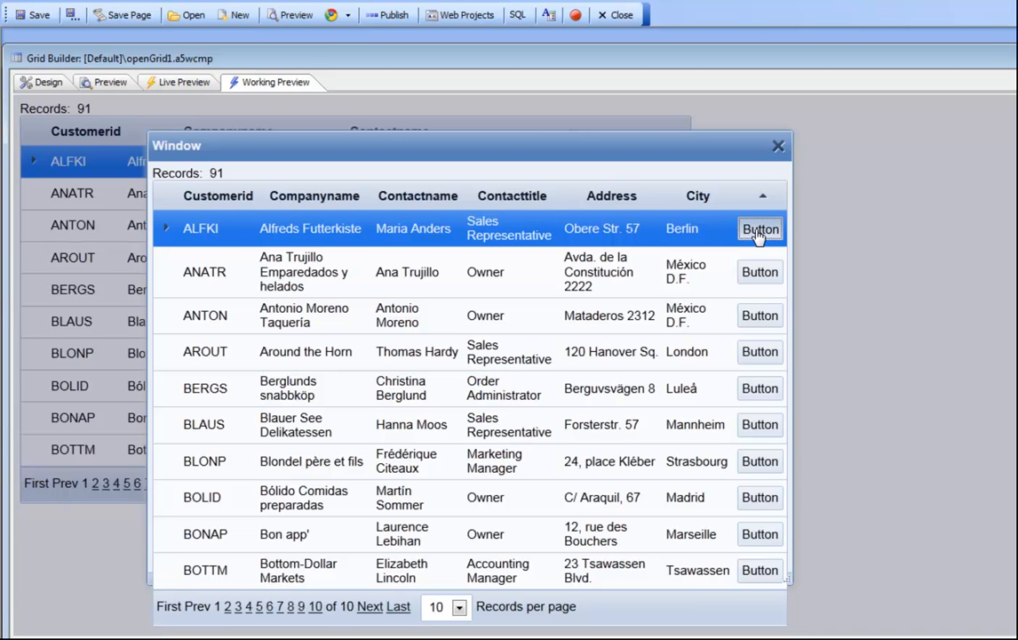
Select the grid's button field and bring up its onClick 'Open a Grid component' action for editing.
click(760, 228)
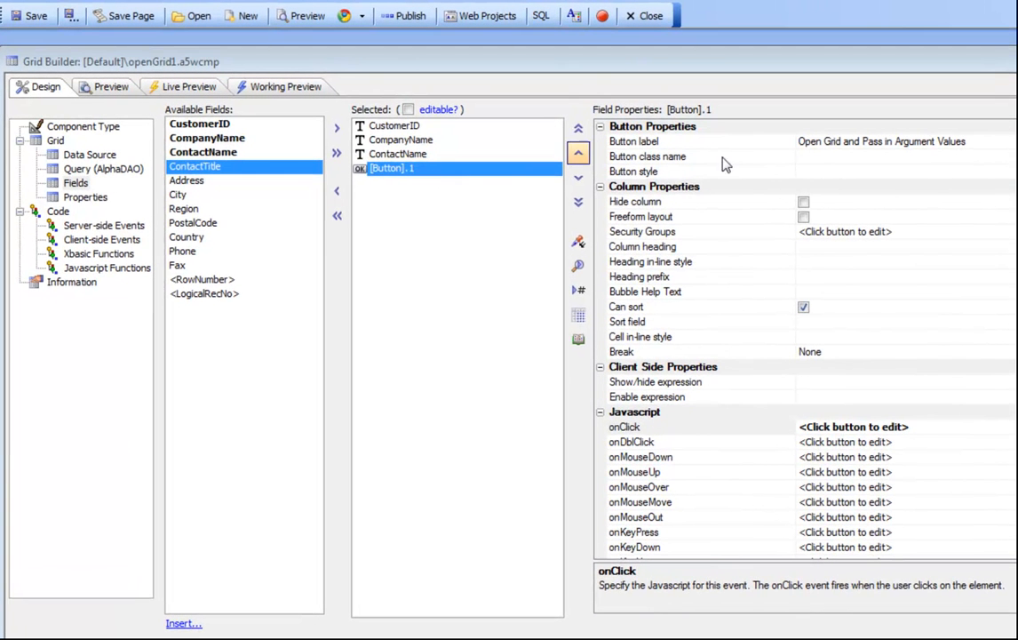
click(393, 167)
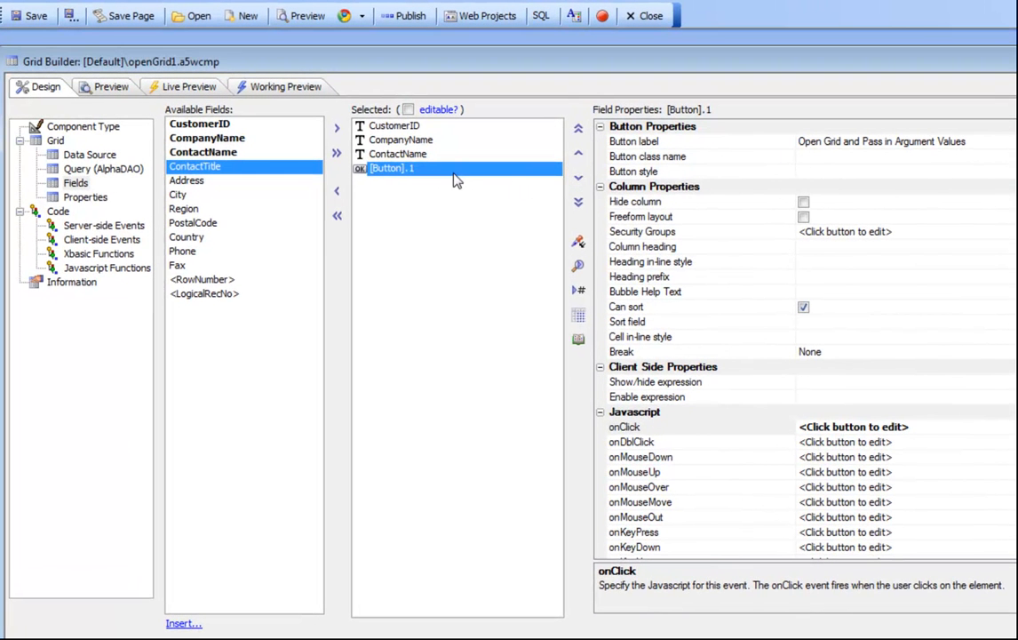
click(624, 427)
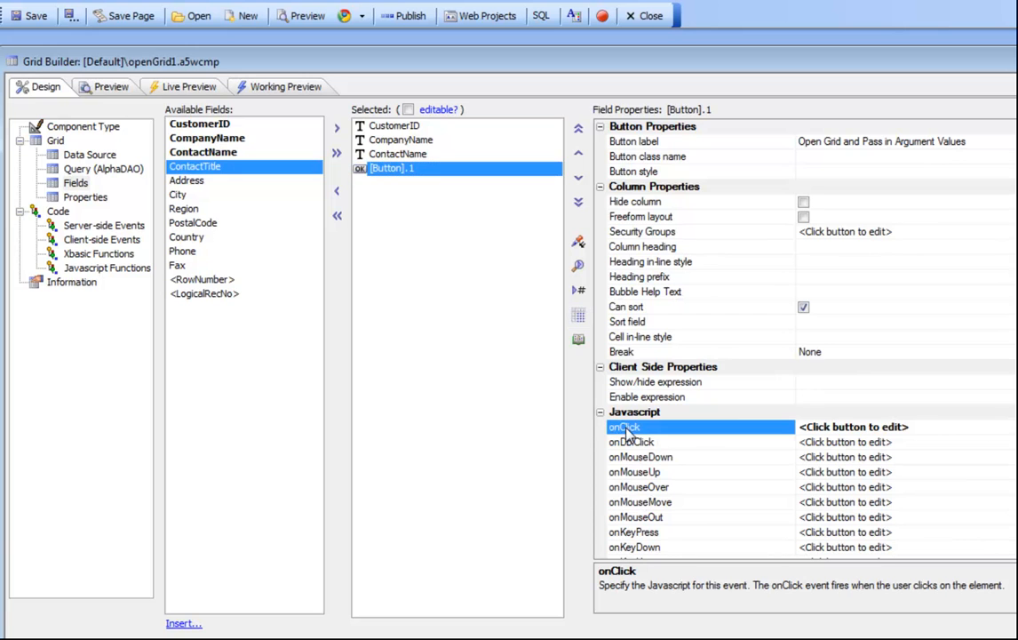
click(848, 427)
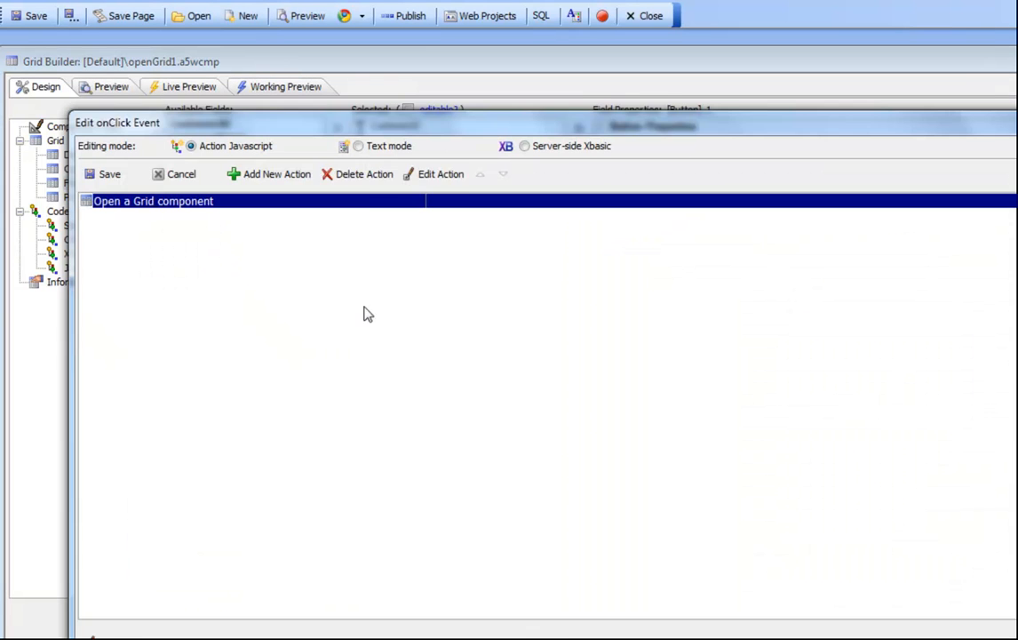
click(441, 173)
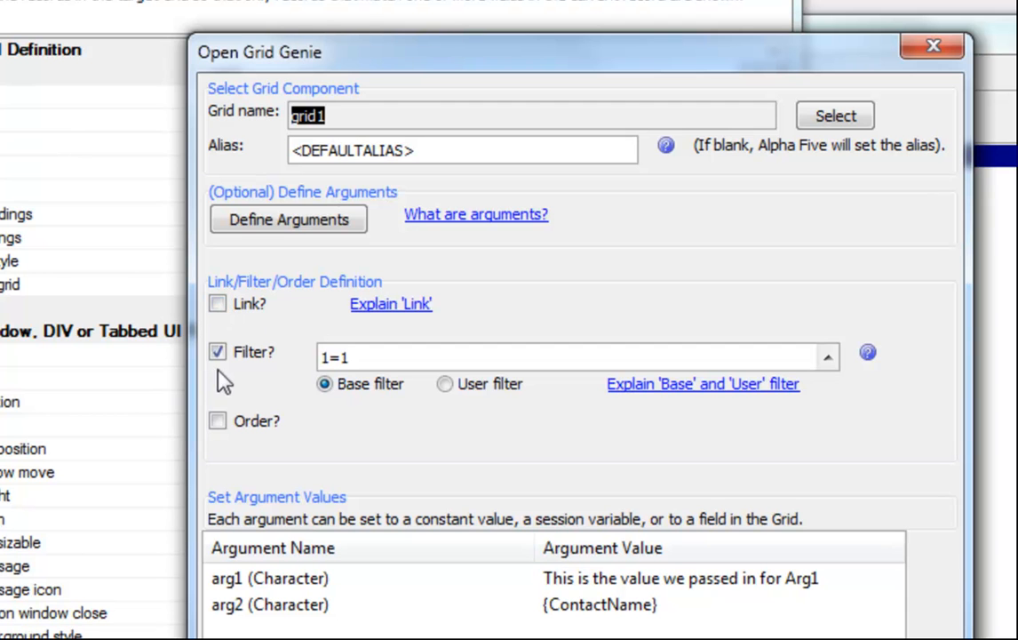
mouse_move(373, 358)
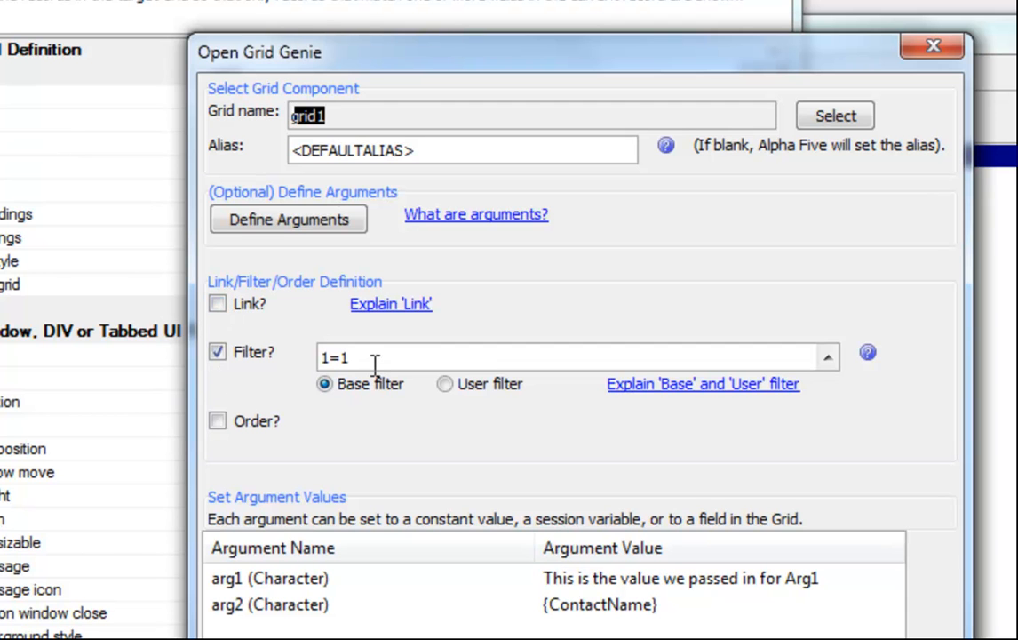
mouse_move(432, 363)
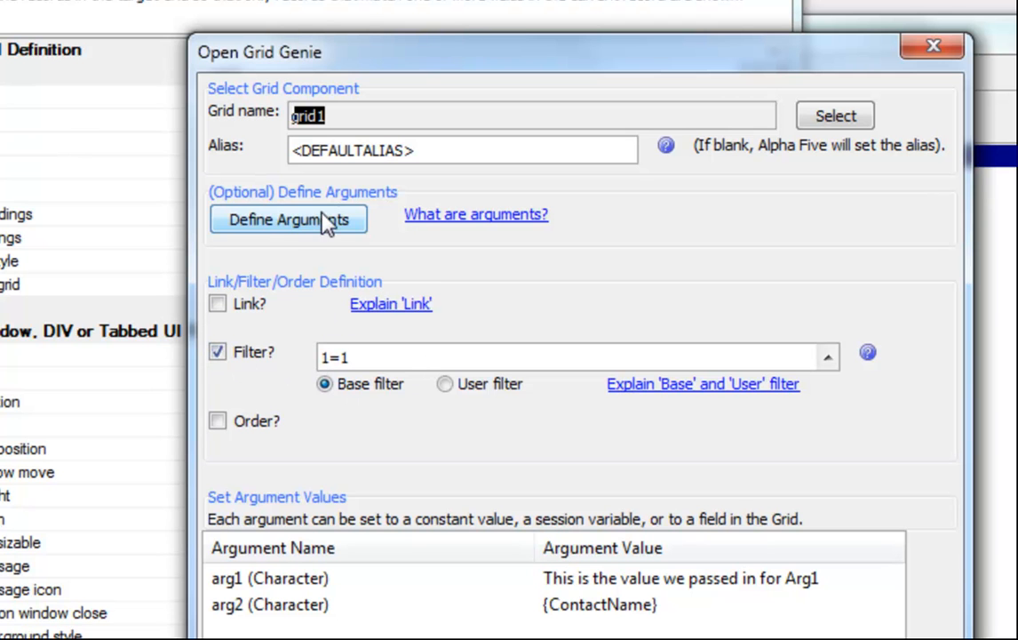
mouse_move(366, 238)
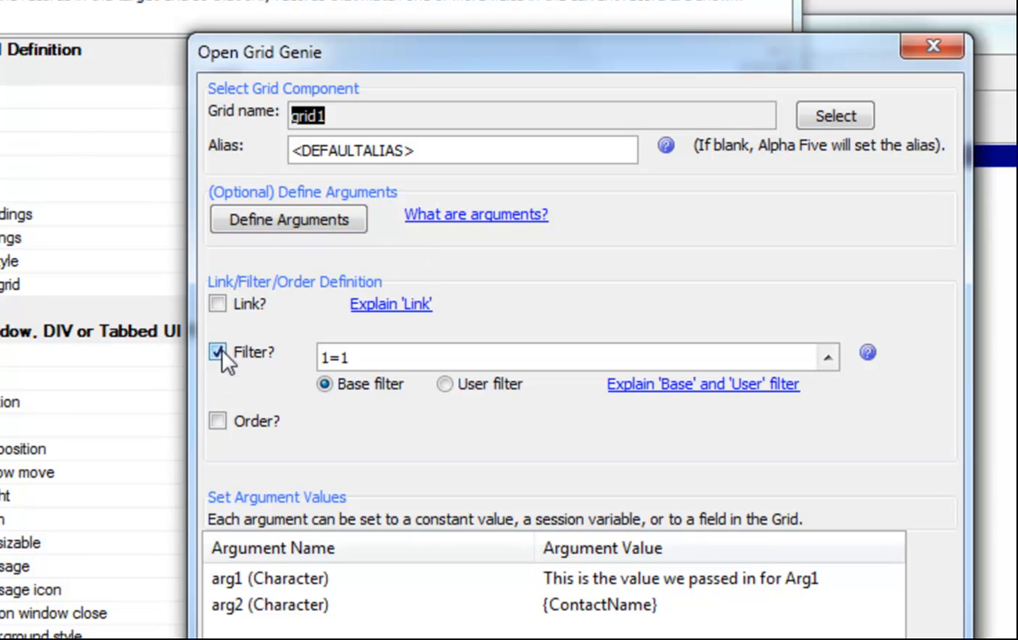
click(218, 352)
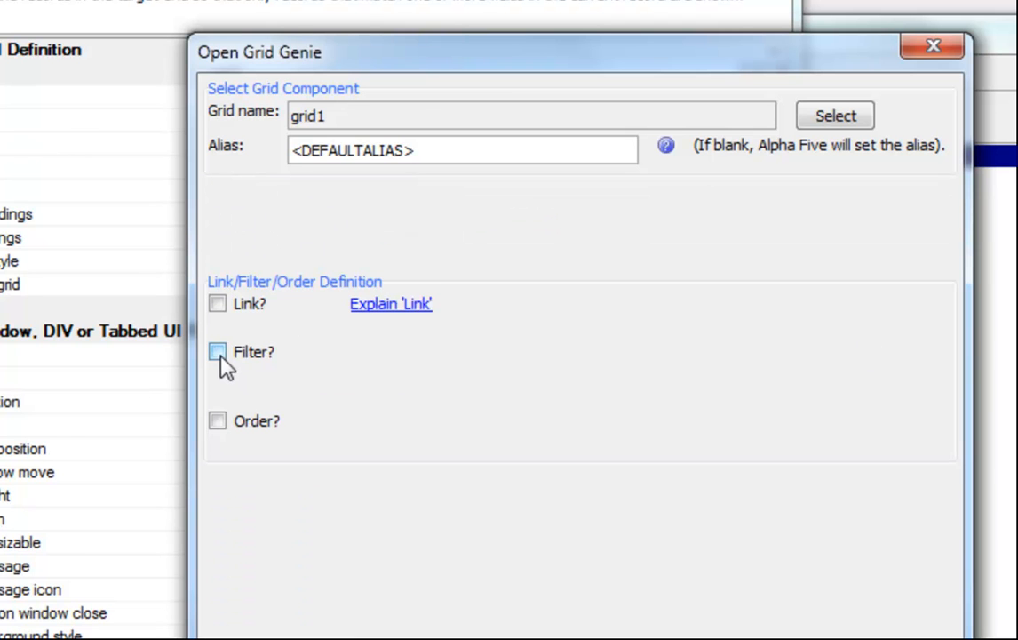
click(218, 352)
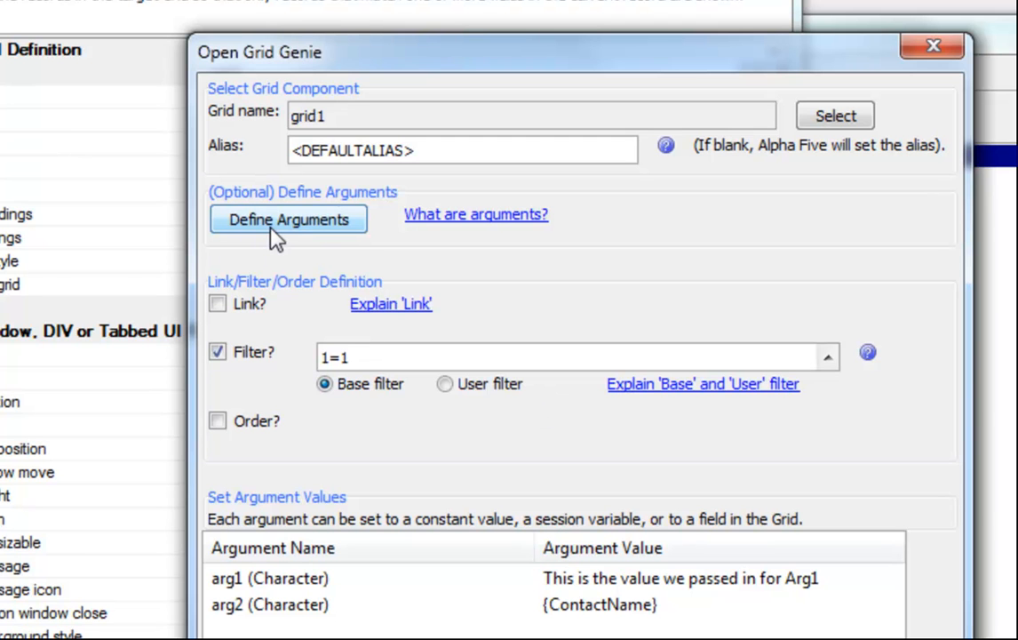
click(288, 219)
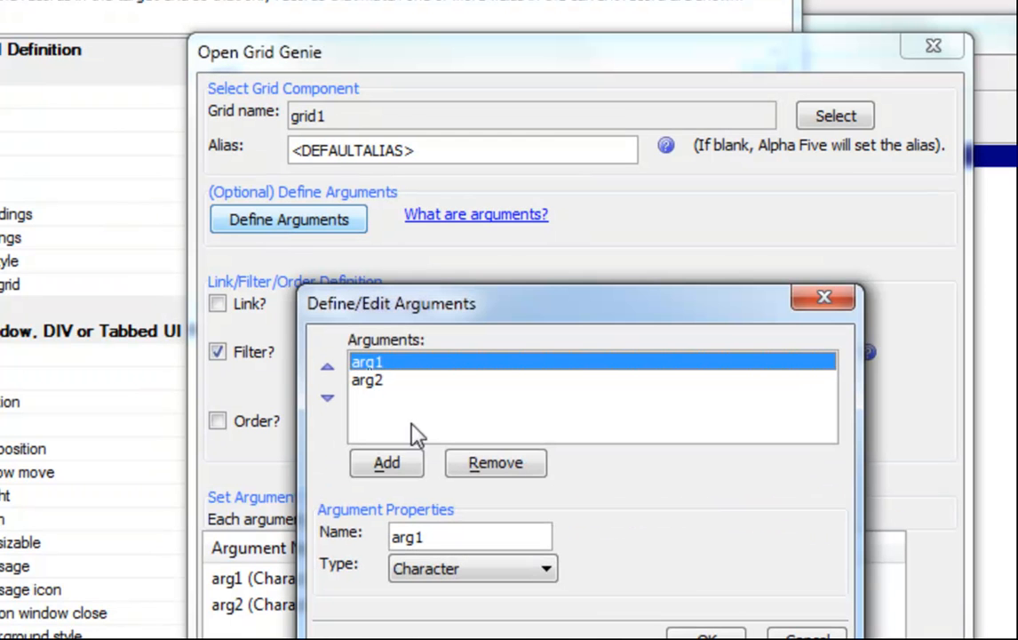
mouse_move(749, 277)
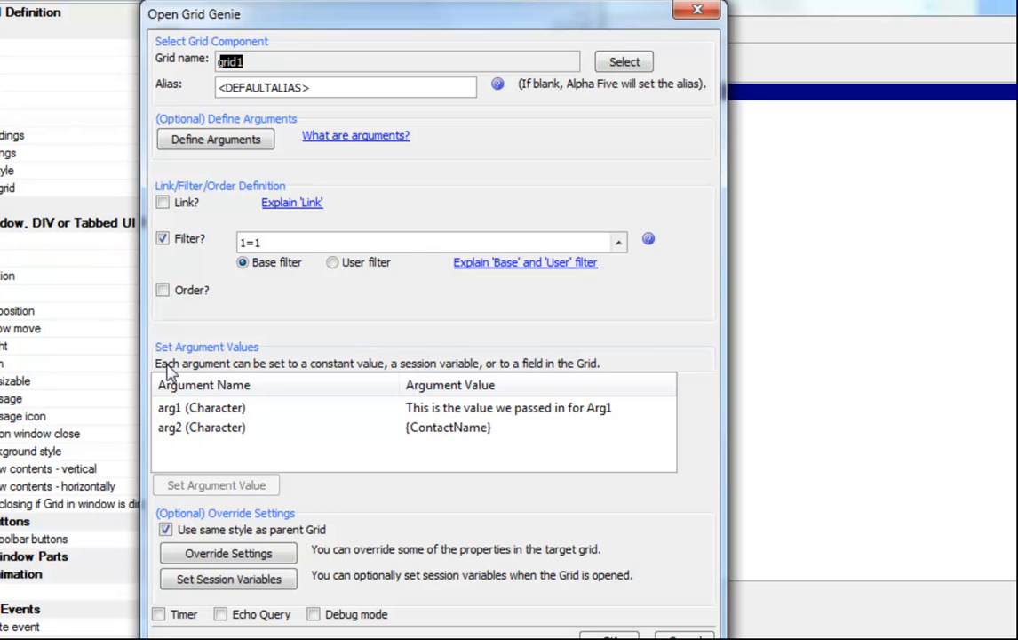
Set the value passed for arg1 and confirm {ContactName} as the arg2 argument value.
click(202, 408)
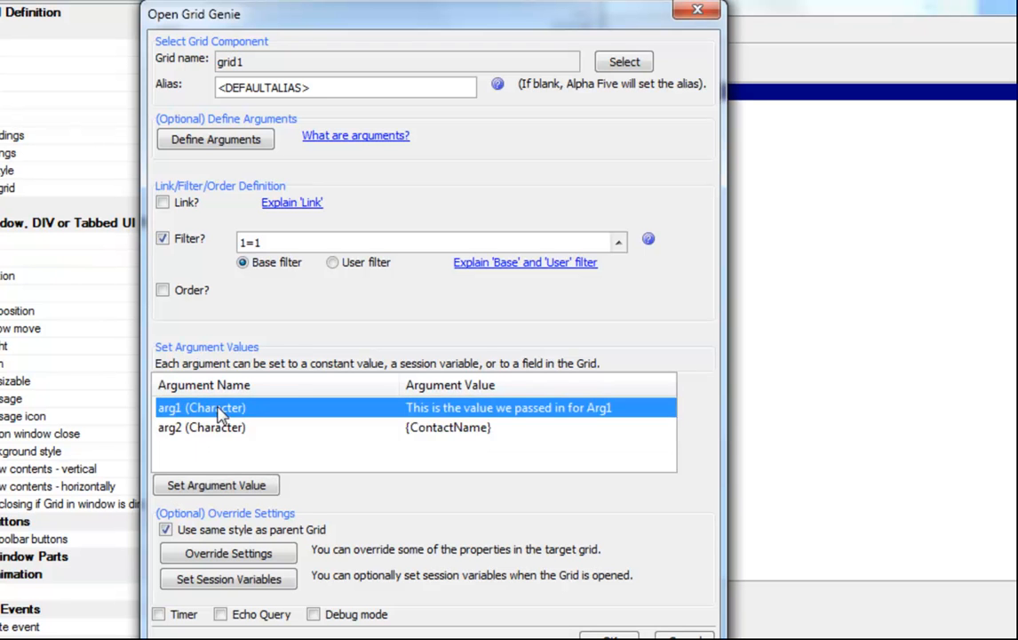
click(215, 484)
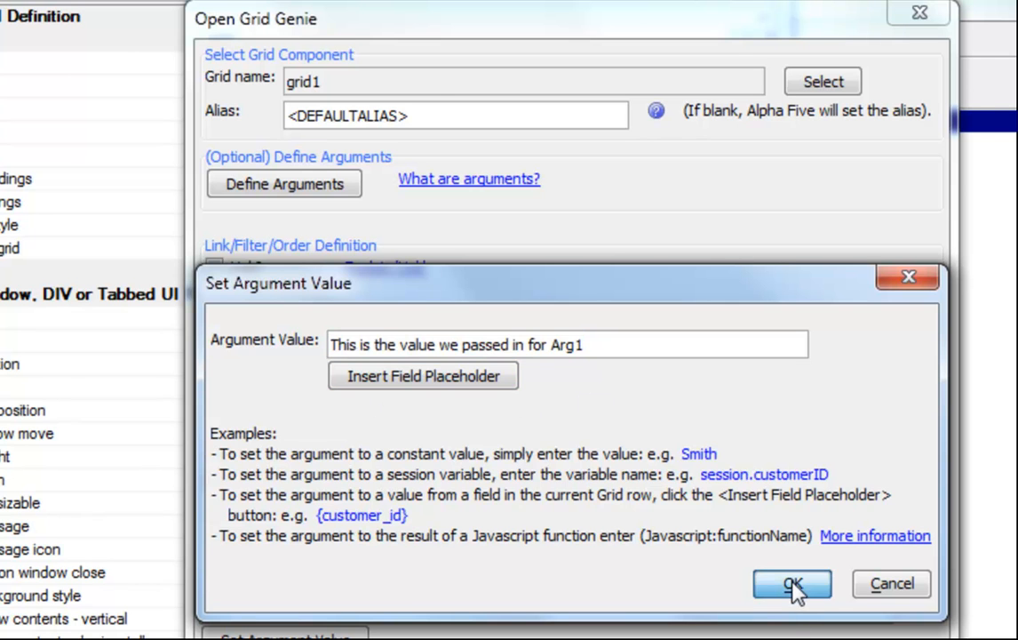
click(784, 582)
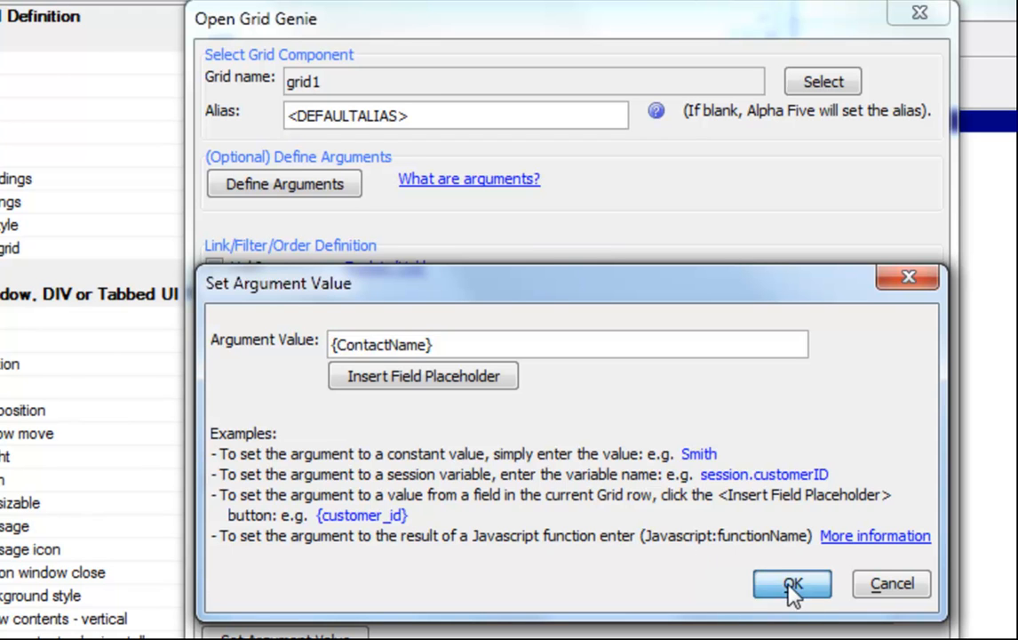
click(784, 583)
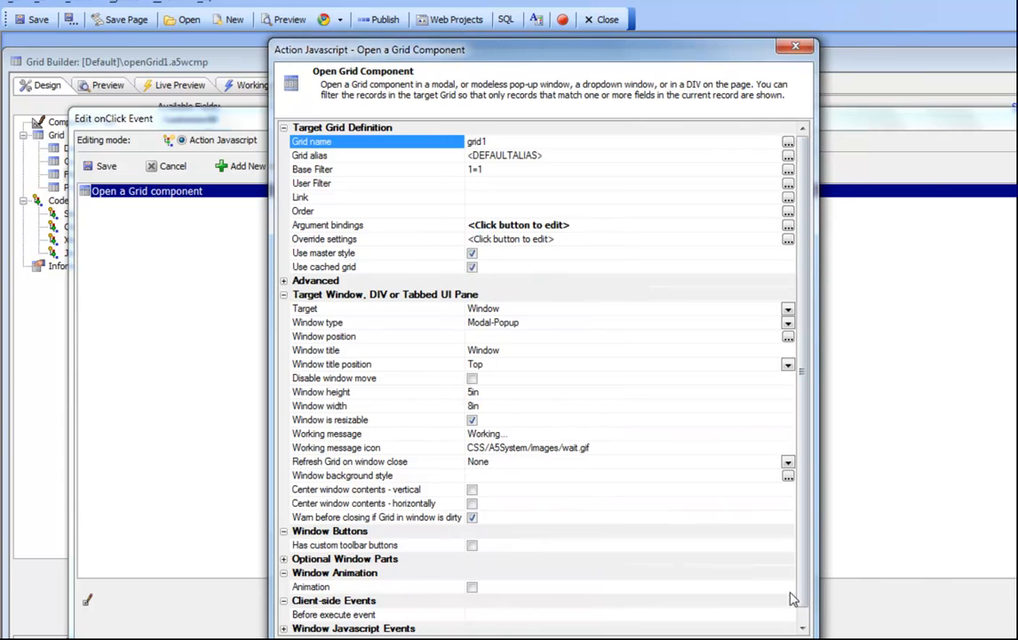
Save the Open a Grid component onClick action and save the grid component.
click(789, 42)
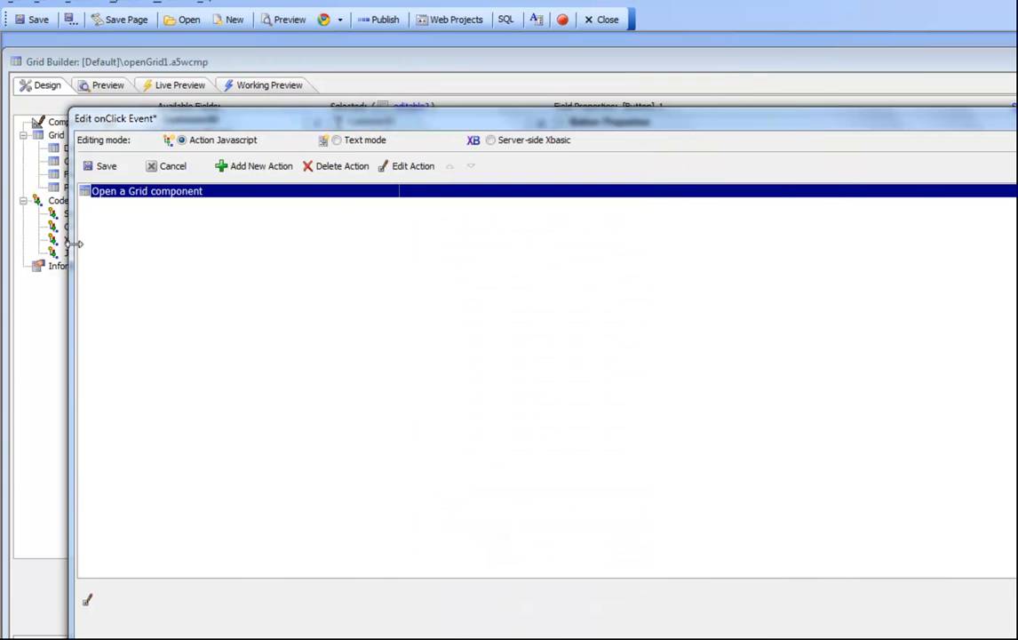
click(104, 165)
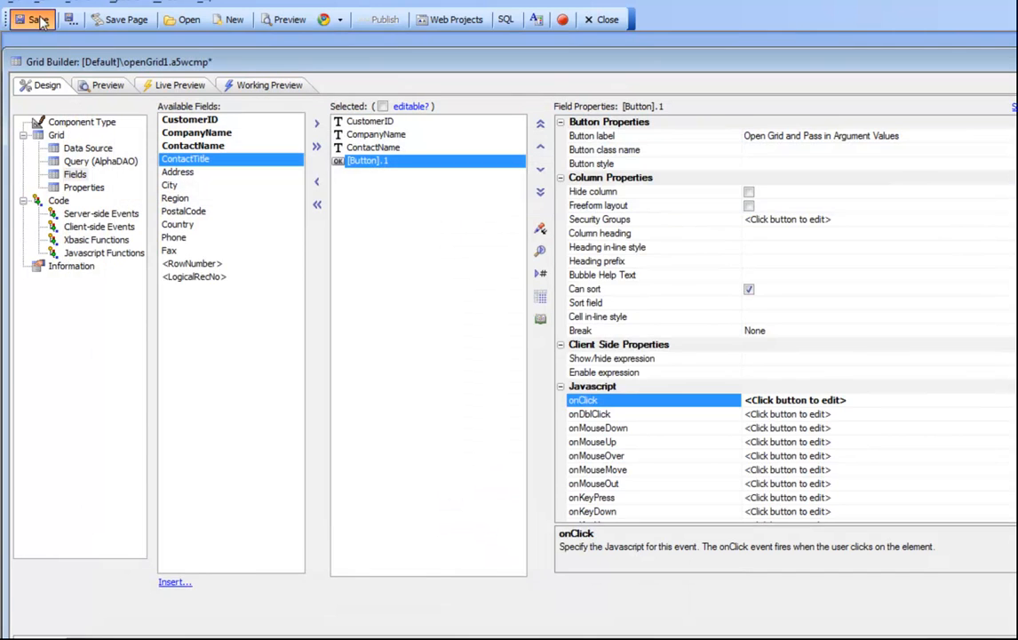
click(269, 84)
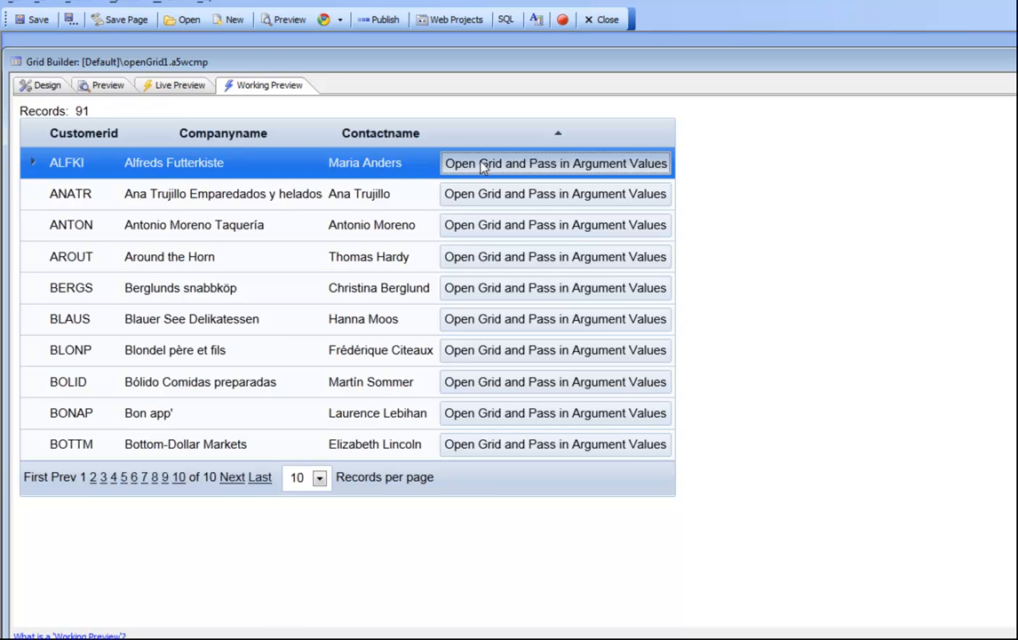
Launch the child grid from the ALFKI row and trigger the callback from its first row.
click(555, 163)
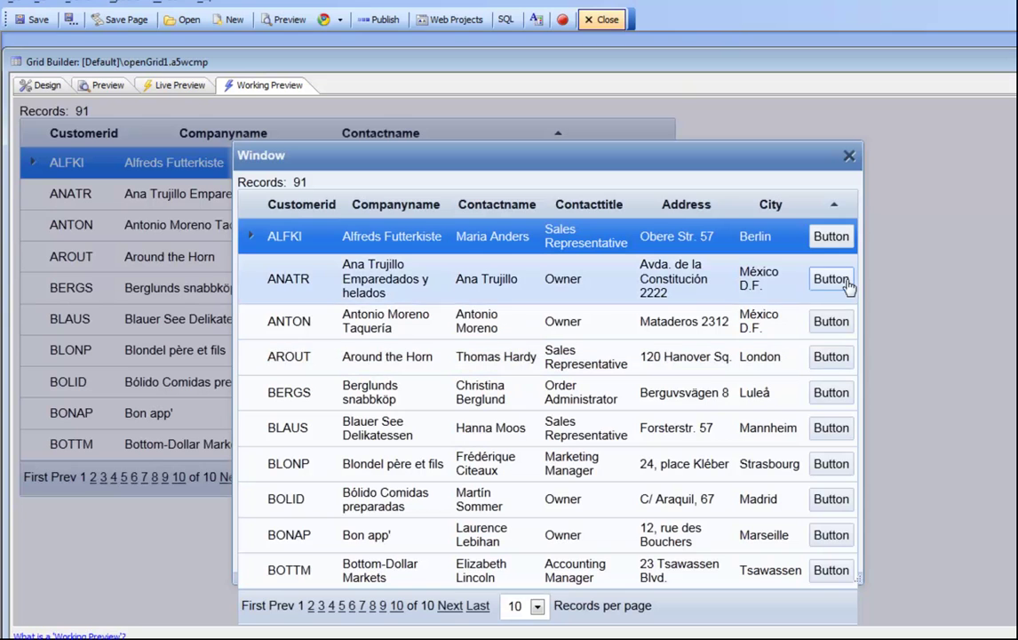
mouse_move(830, 236)
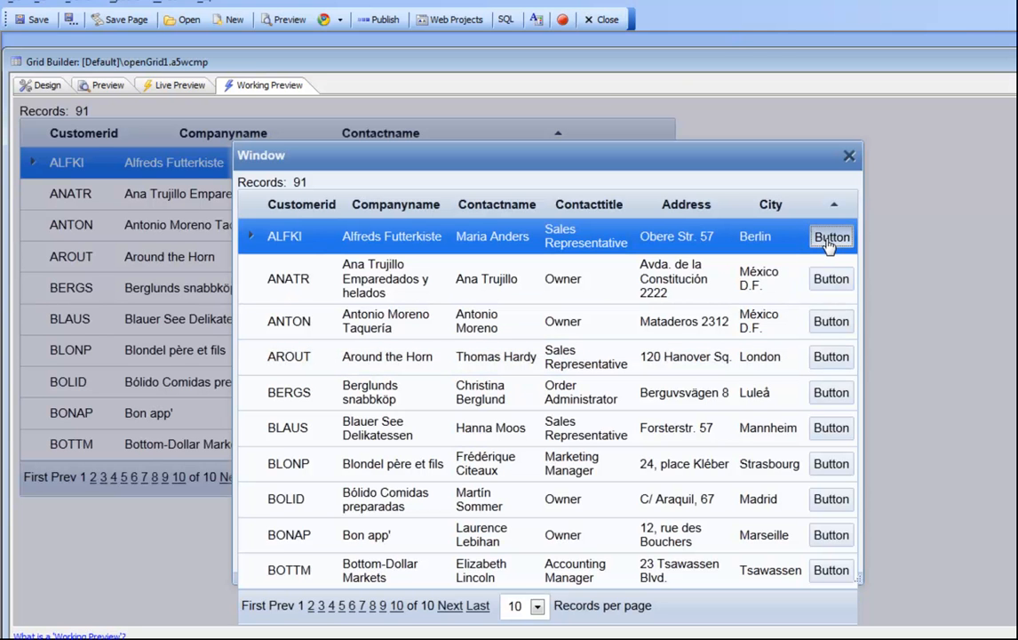
click(832, 236)
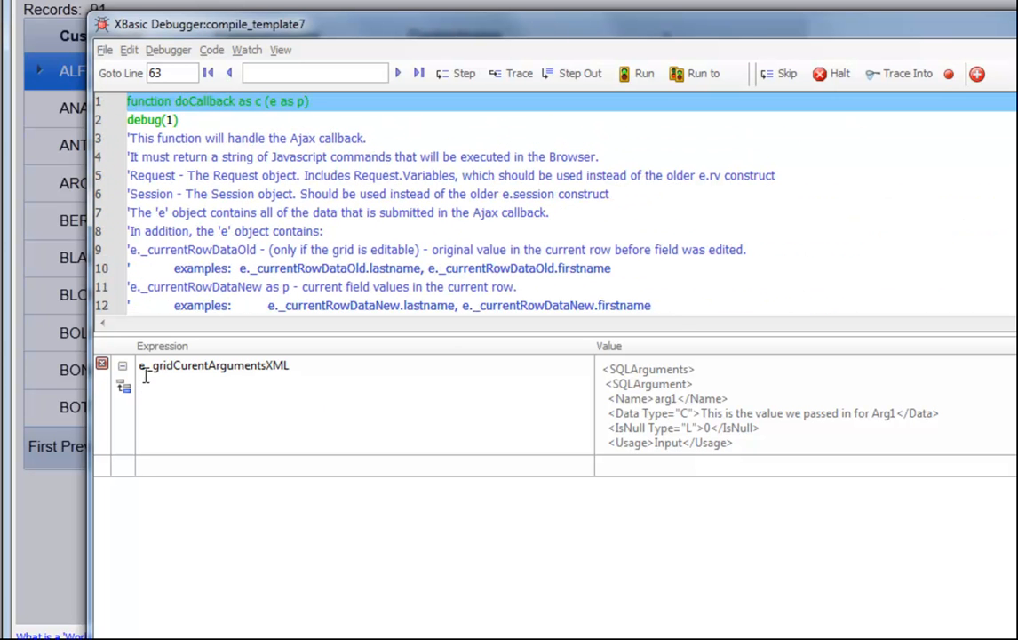
mouse_move(189, 372)
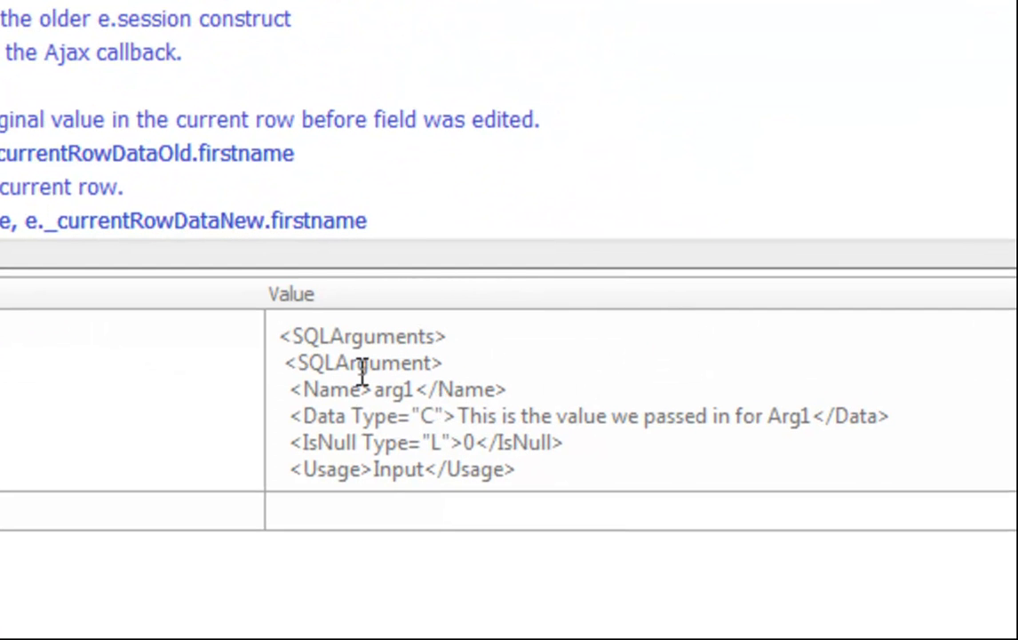
mouse_move(534, 415)
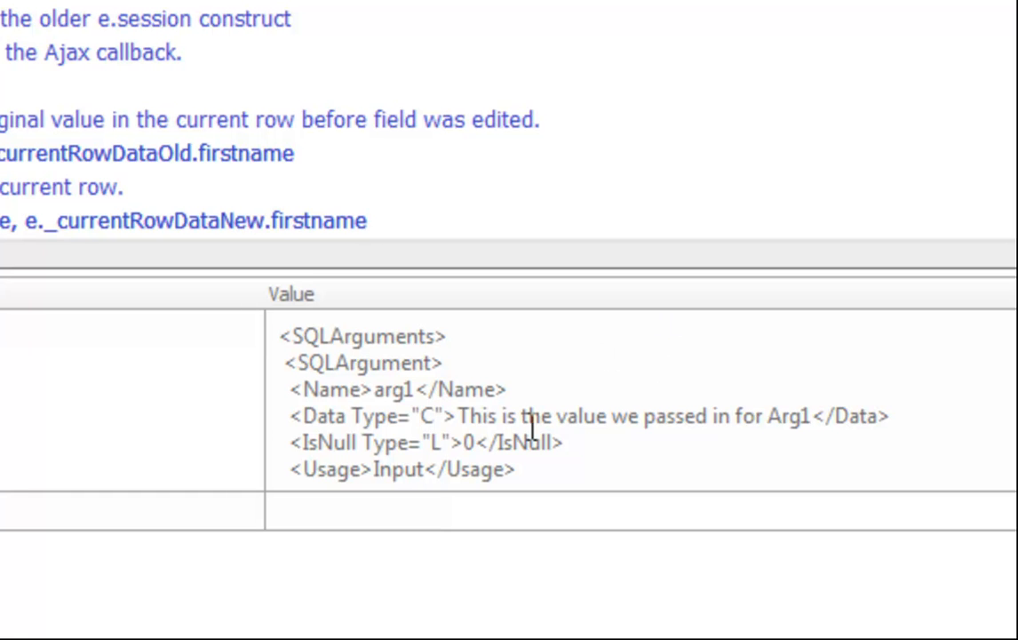
mouse_move(637, 447)
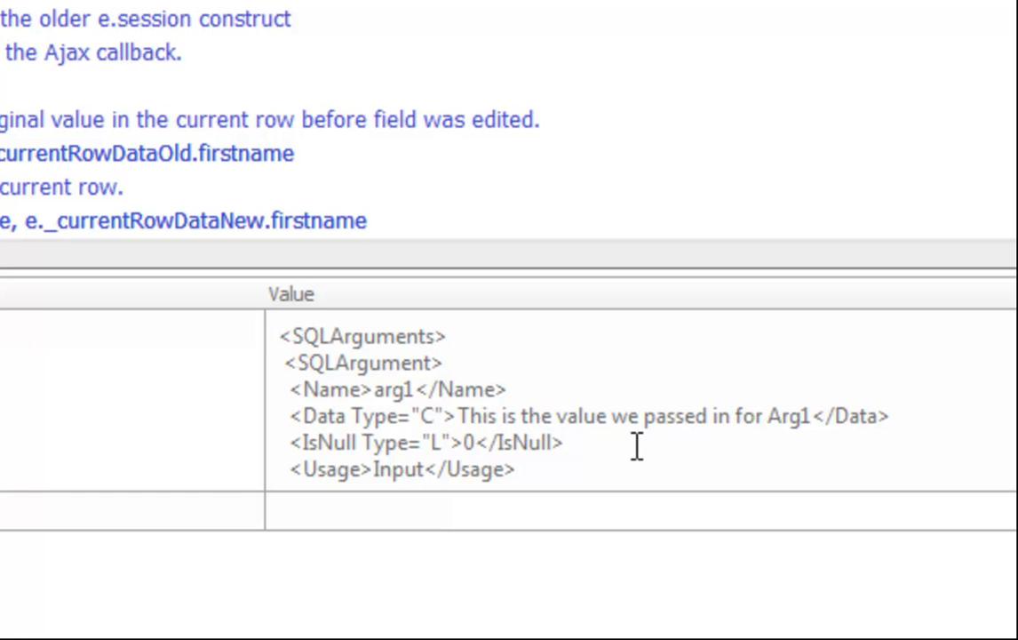
mouse_move(378, 361)
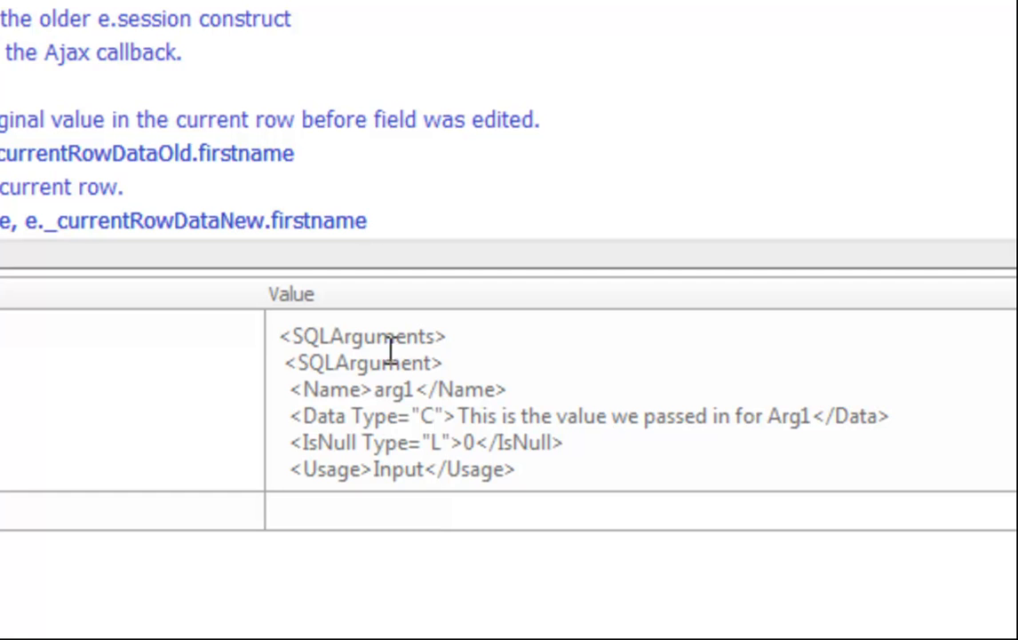
Inspect the arguments XML value for arg1's passed text and scroll to arg2 Maria Anders.
double_click(394, 389)
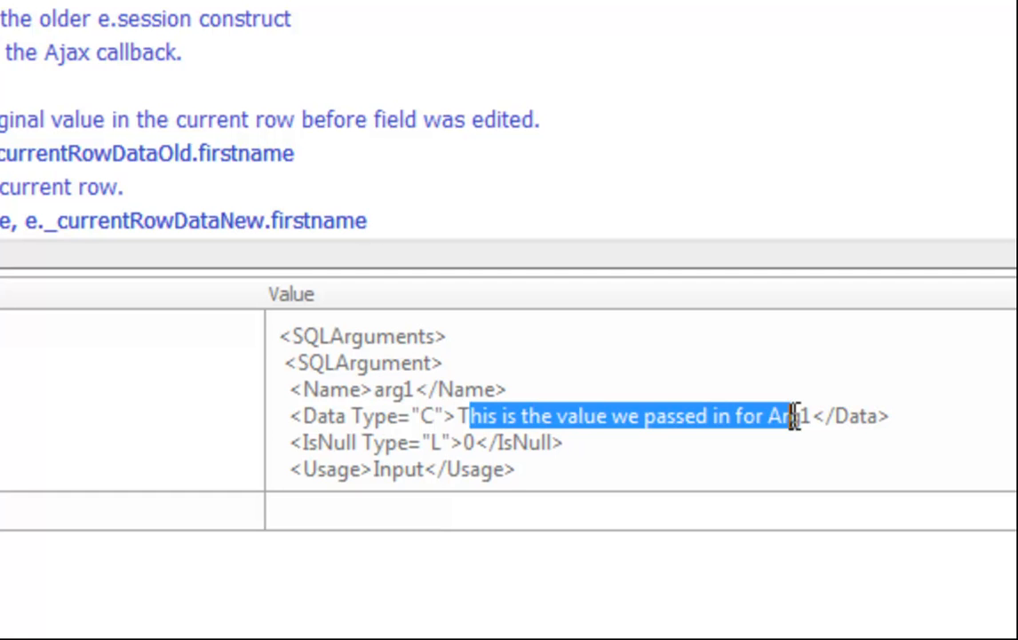
click(567, 443)
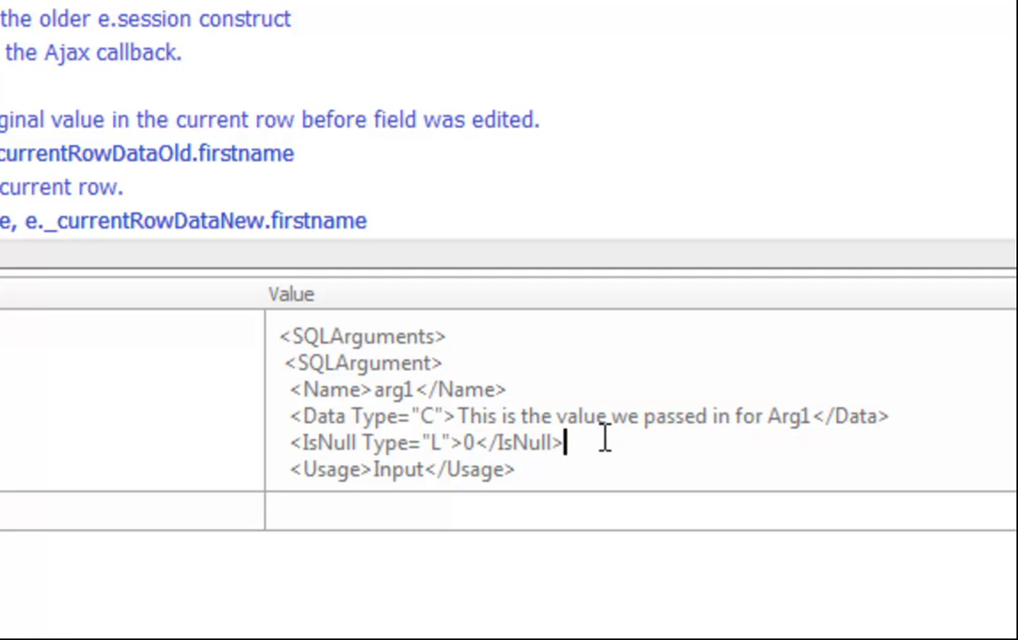
scroll(down, 3)
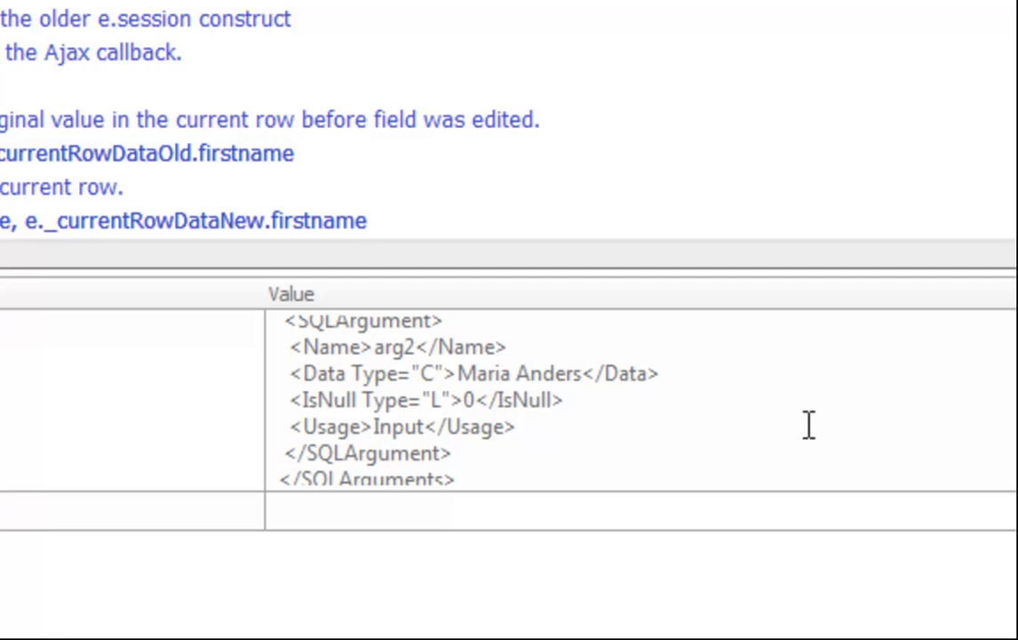
mouse_move(433, 400)
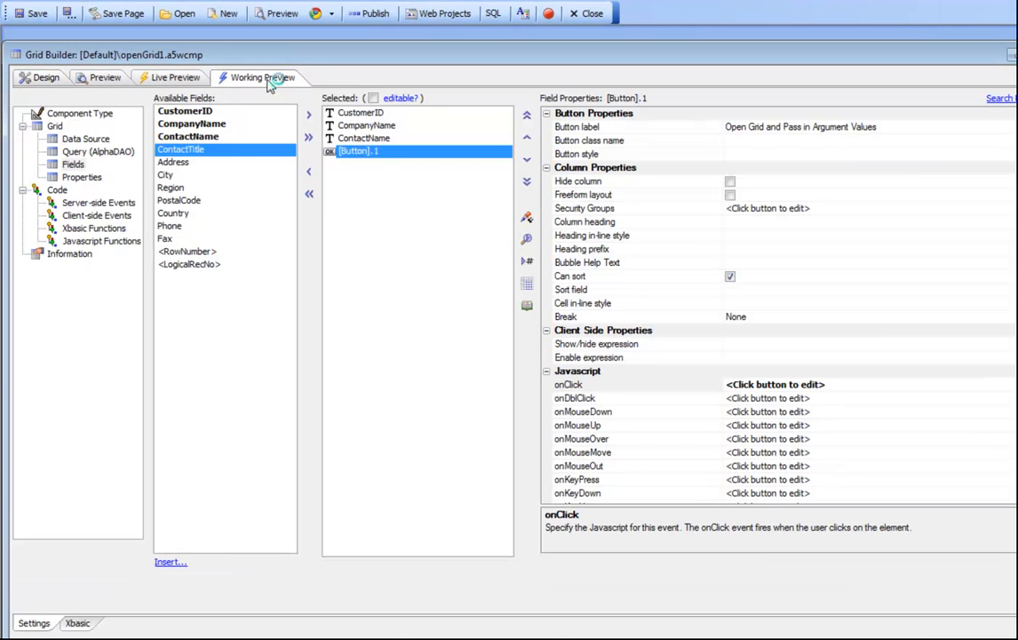
Rerun the ALFKI row's button and step the callback through so arg1 and arg2 receive their values.
click(264, 77)
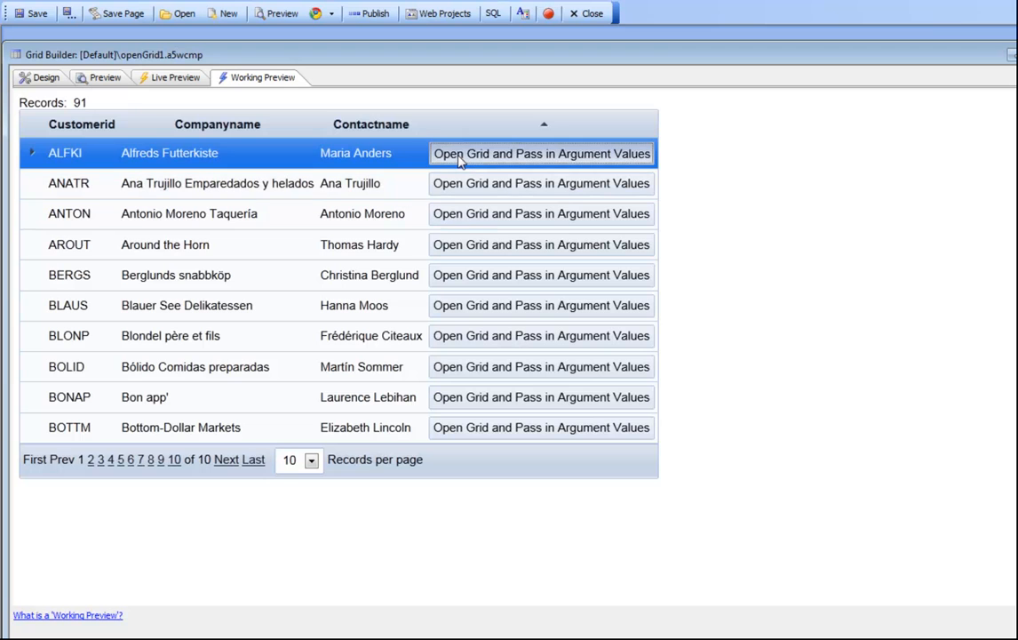
click(541, 153)
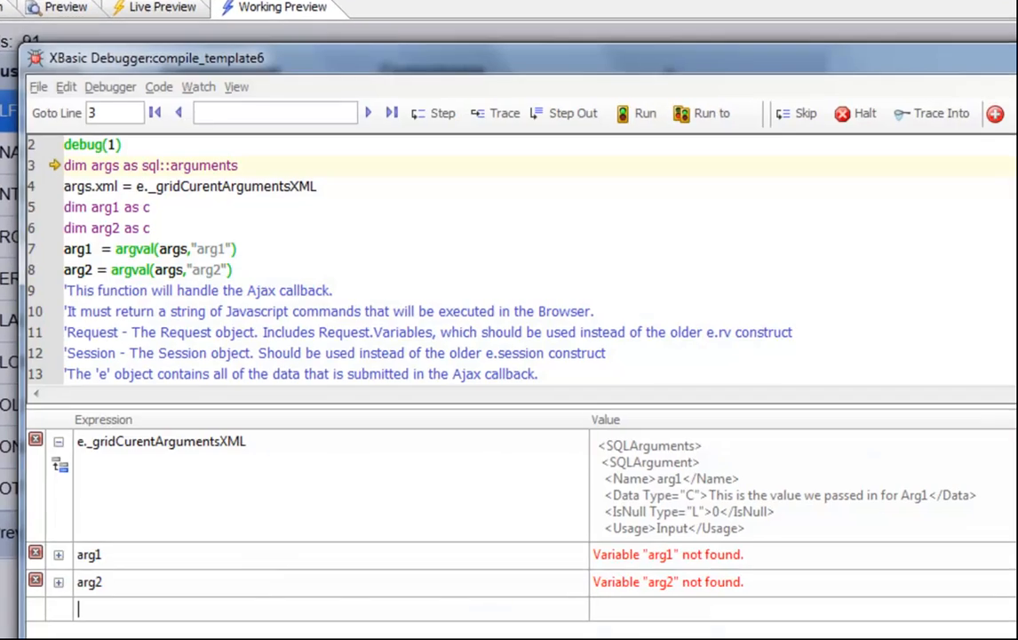
click(439, 112)
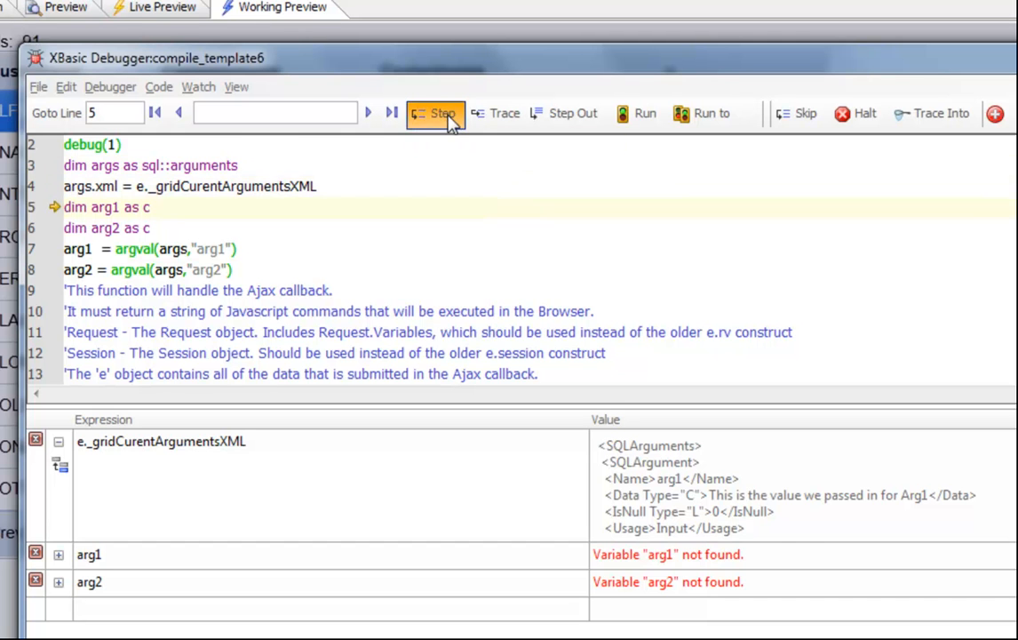
click(637, 113)
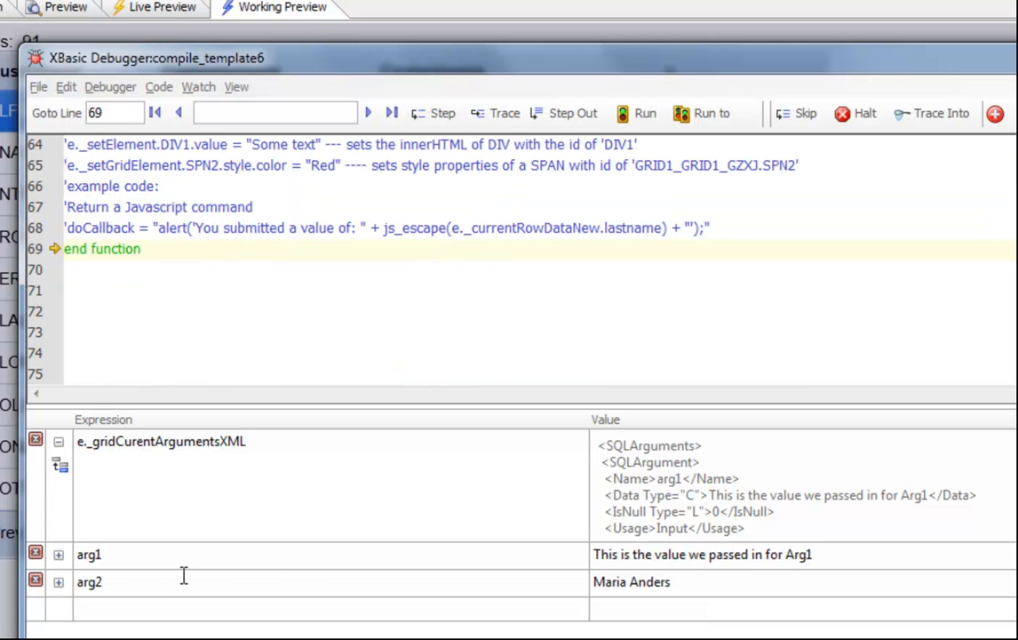
mouse_move(246, 603)
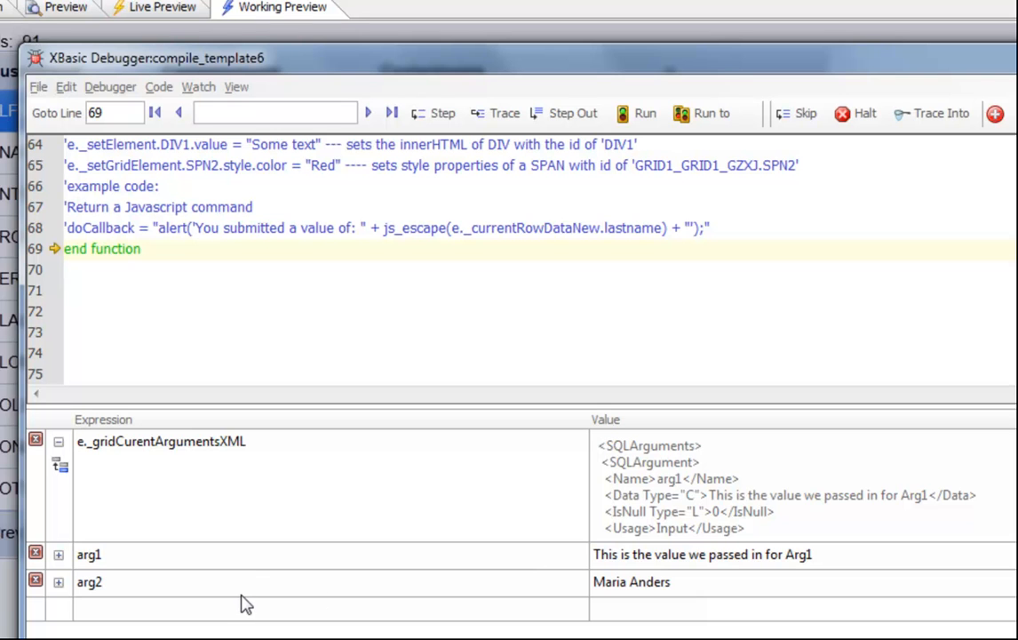